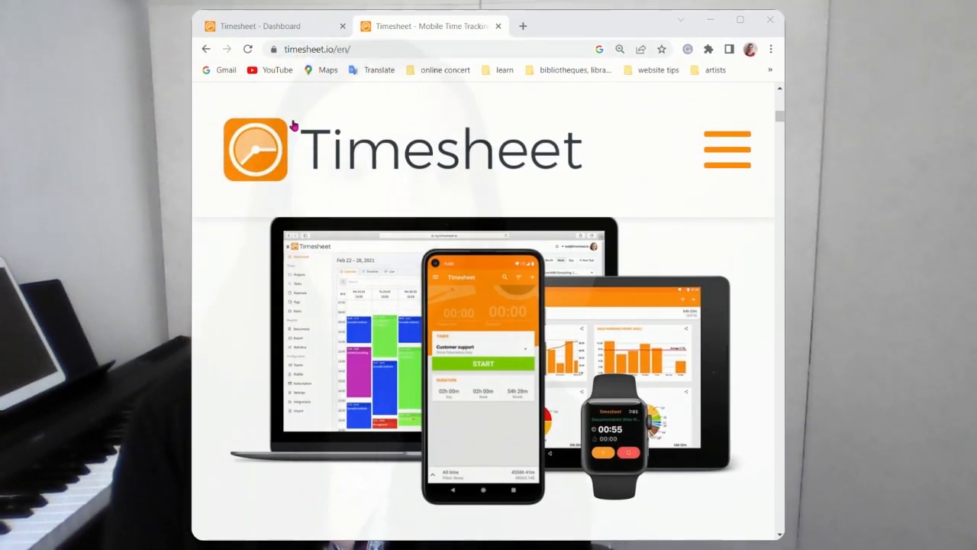
{"action": "mouse_move", "coordinate": [213, 210]}
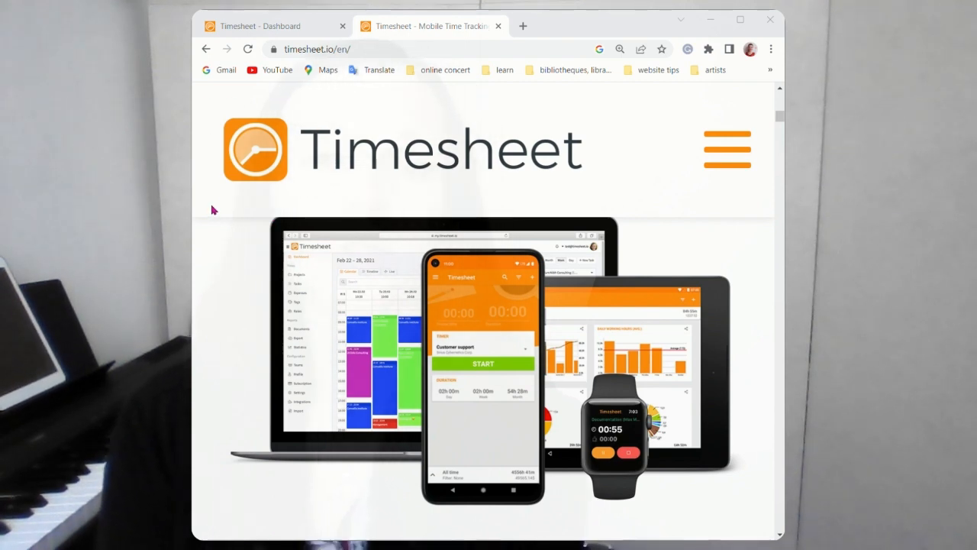
{"action": "mouse_move", "coordinate": [319, 177]}
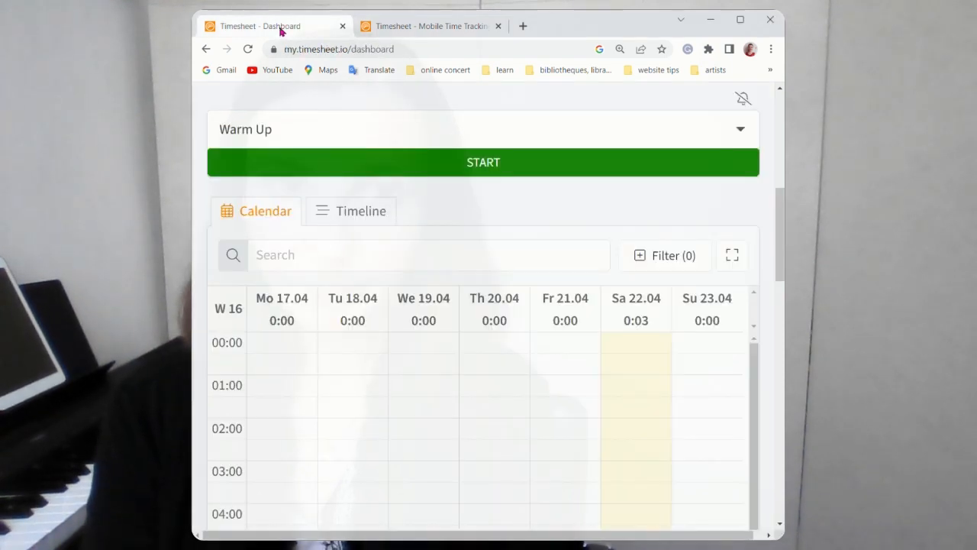
{"action": "mouse_move", "coordinate": [532, 206]}
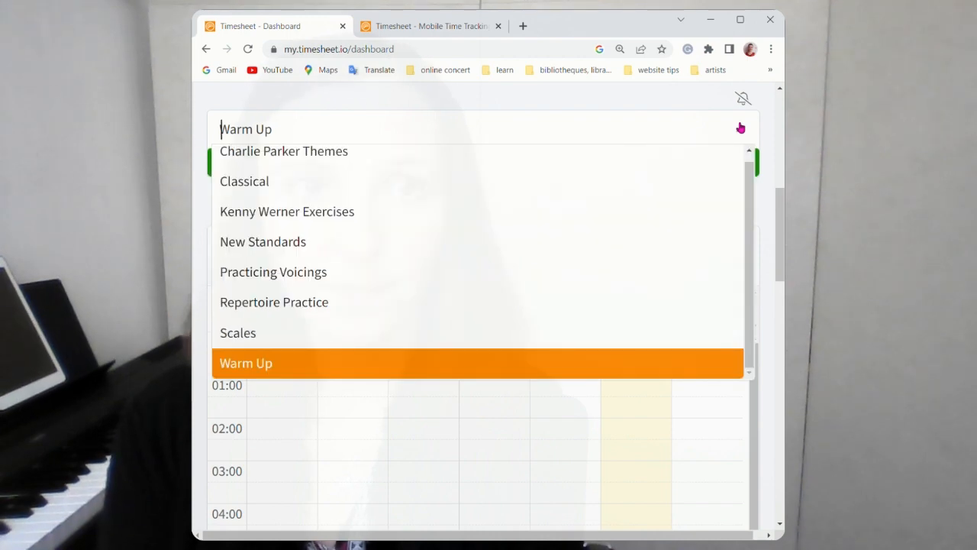
{"action": "mouse_move", "coordinate": [645, 252]}
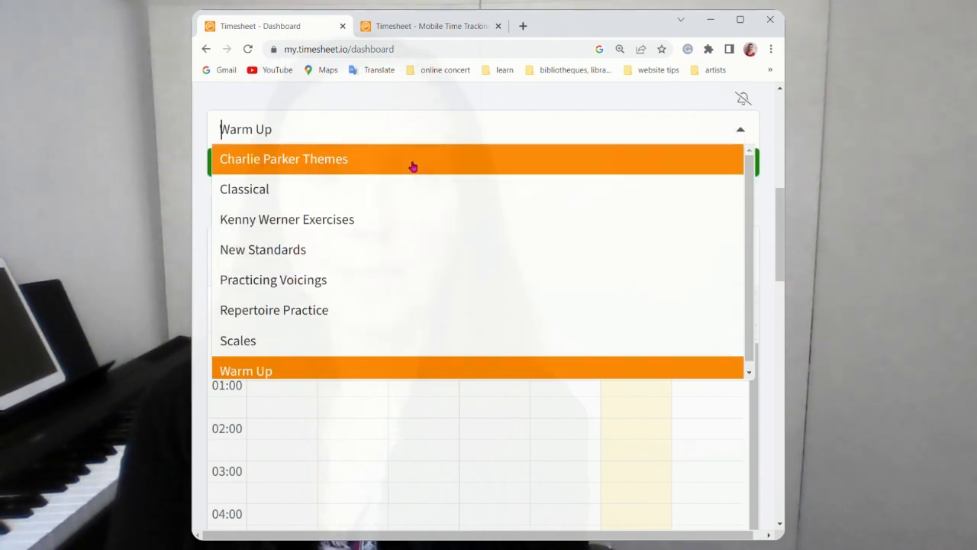
{"action": "mouse_move", "coordinate": [390, 219]}
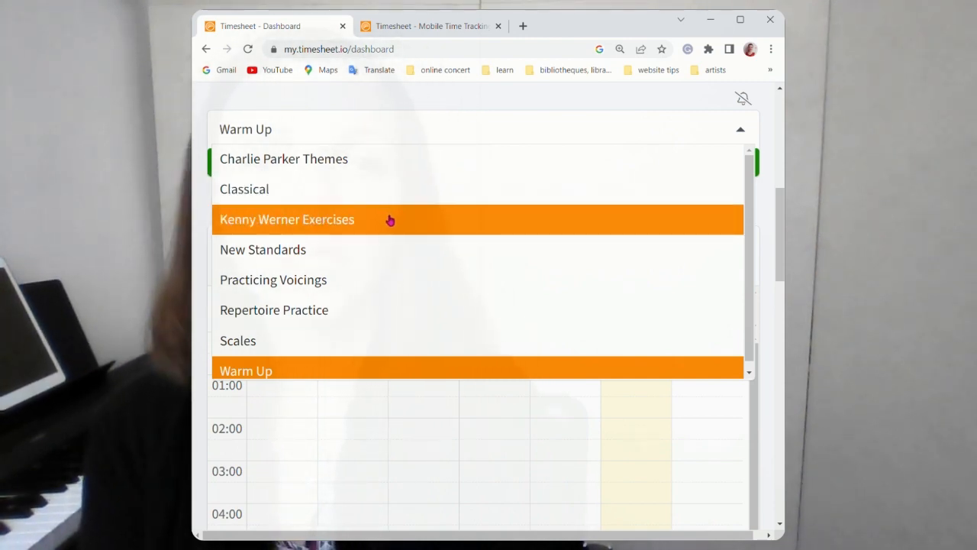
{"action": "mouse_move", "coordinate": [477, 228]}
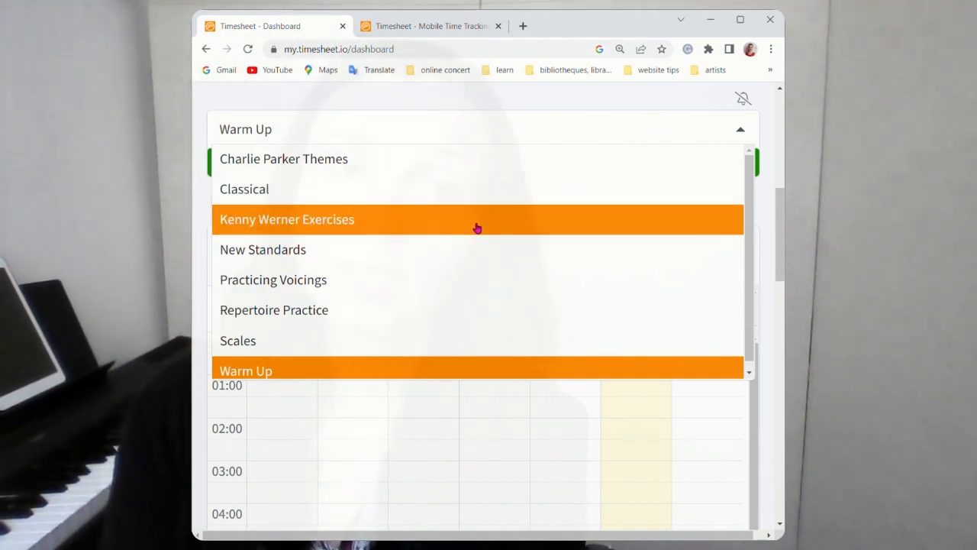
{"action": "mouse_move", "coordinate": [446, 252]}
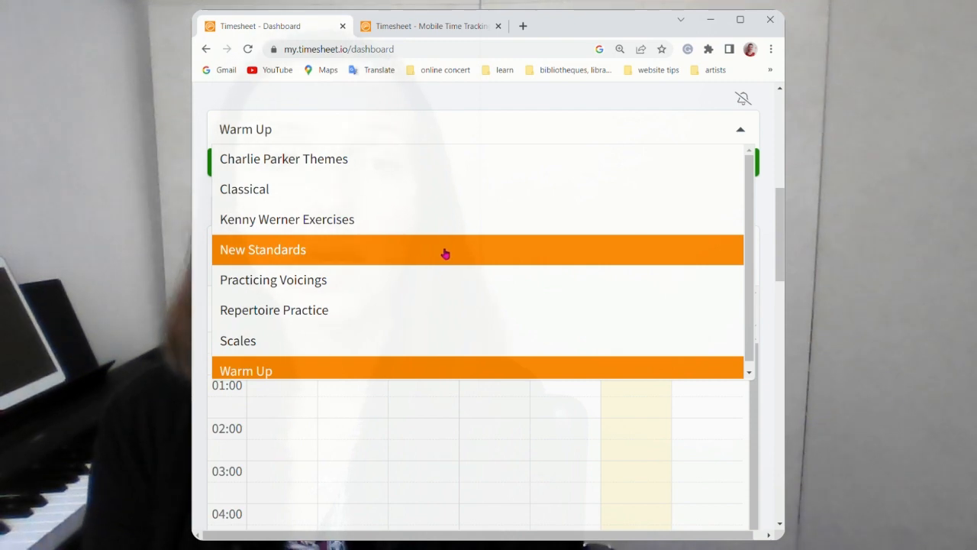
{"action": "mouse_move", "coordinate": [432, 293]}
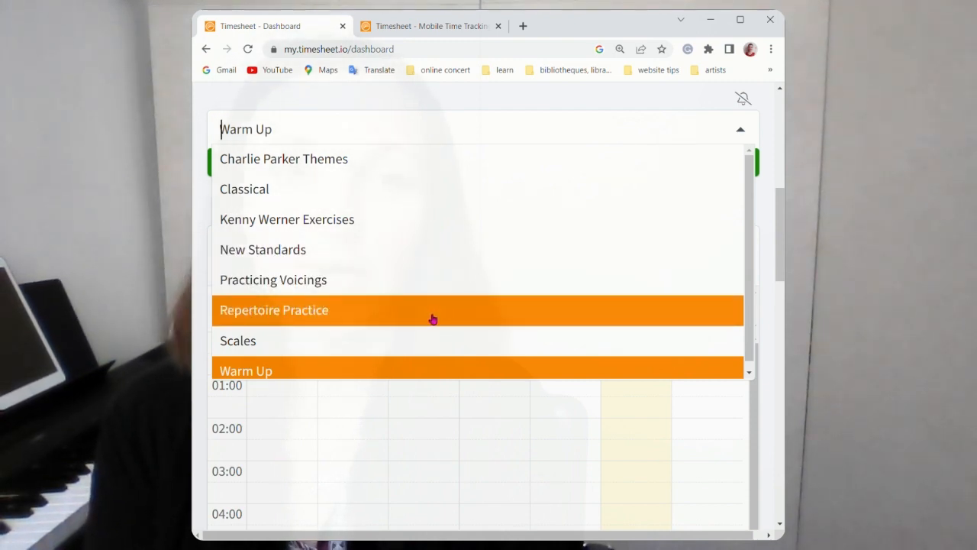
{"action": "mouse_move", "coordinate": [451, 370]}
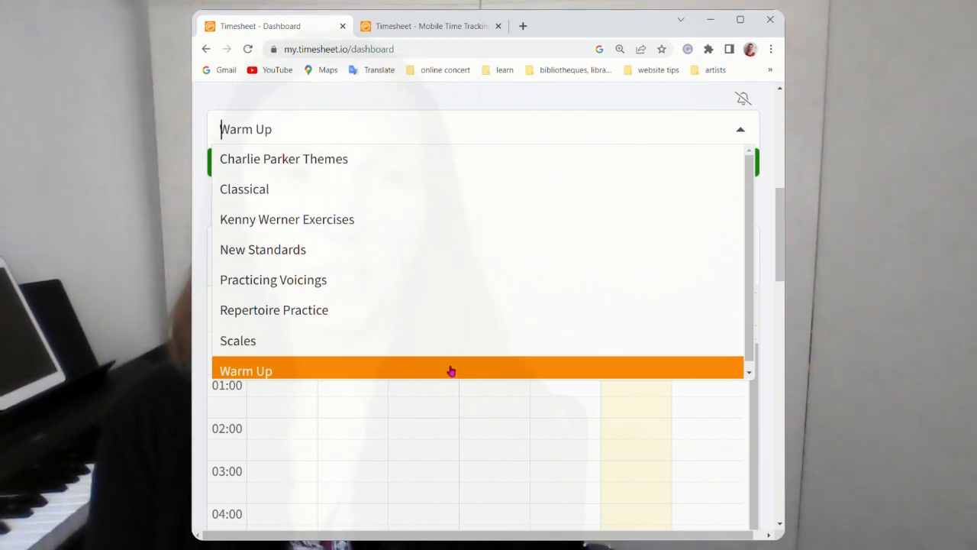
- Keep Warm Up selected as the project to track on the dashboard
{"action": "left_click", "coordinate": [246, 370]}
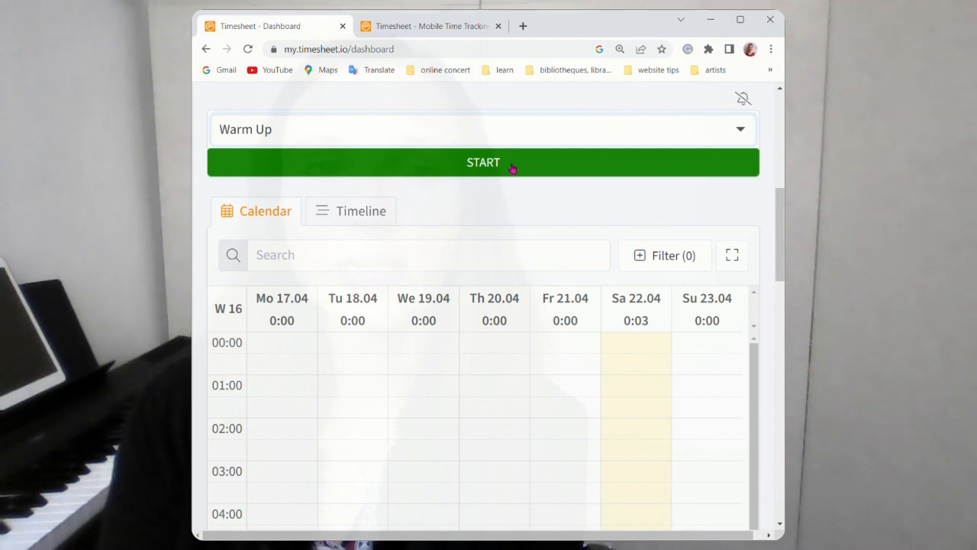
- Start the timer for a Warm Up session
{"action": "left_click", "coordinate": [483, 162]}
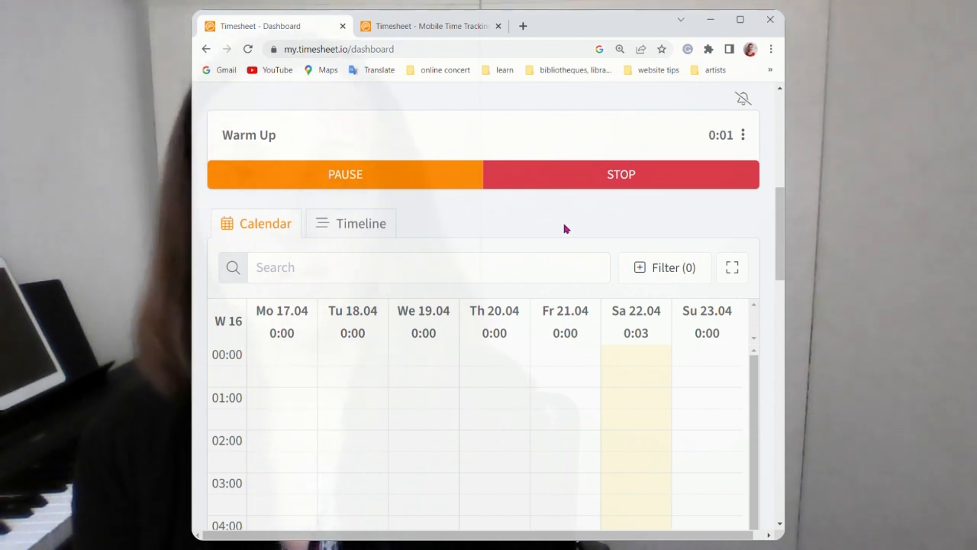
{"action": "mouse_move", "coordinate": [598, 187]}
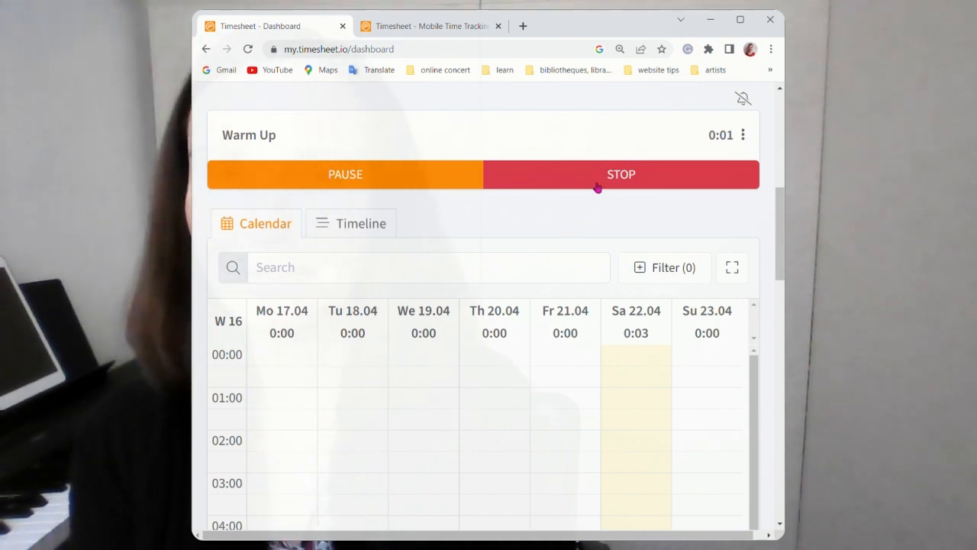
{"action": "mouse_move", "coordinate": [394, 192]}
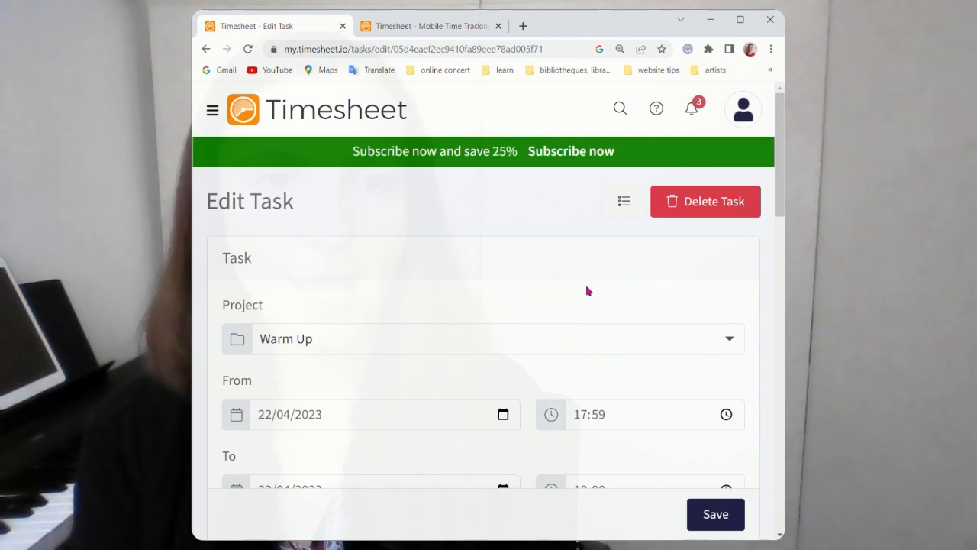
- Rate the Warm Up session with the grinning-face feeling and save the task
{"action": "scroll", "scroll_direction": "down", "scroll_amount": 3}
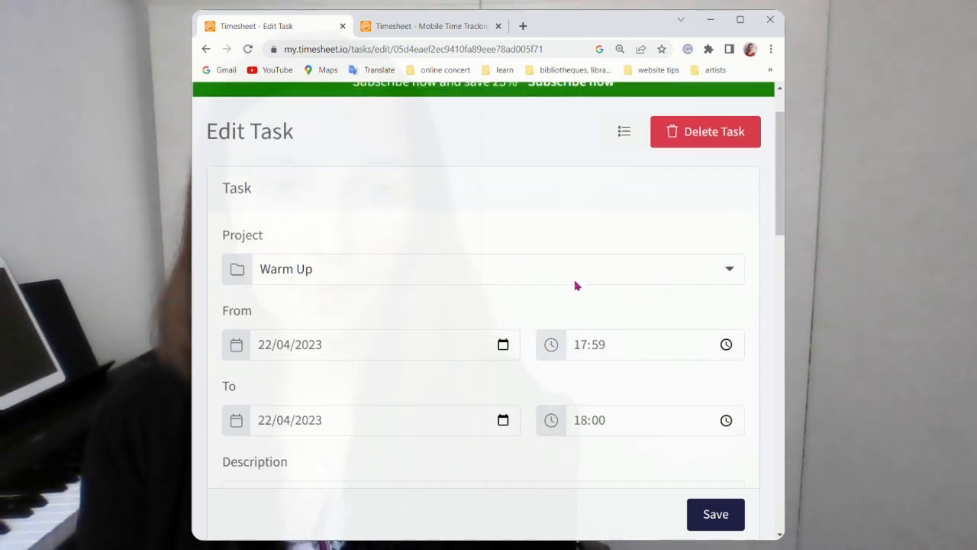
{"action": "scroll", "scroll_direction": "down", "scroll_amount": 3}
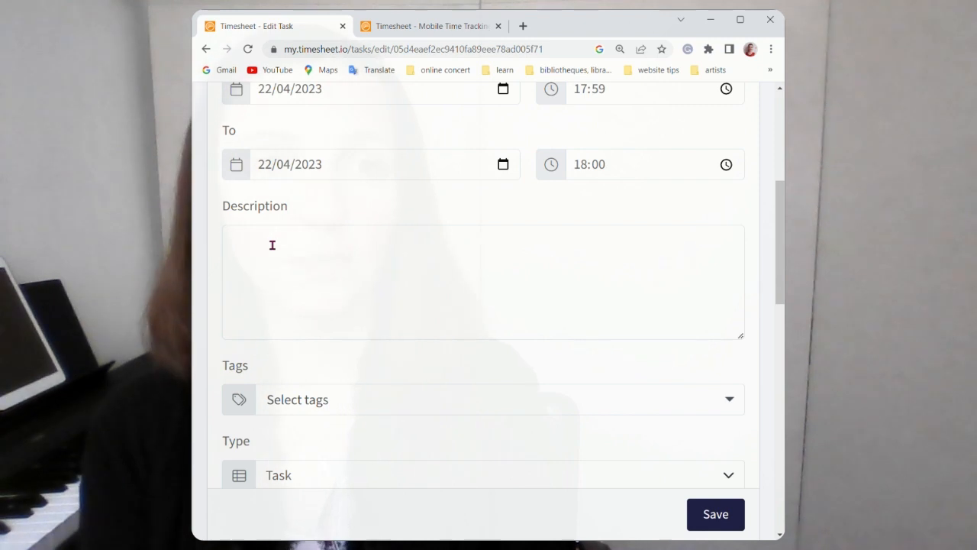
{"action": "scroll", "scroll_direction": "down", "scroll_amount": 3}
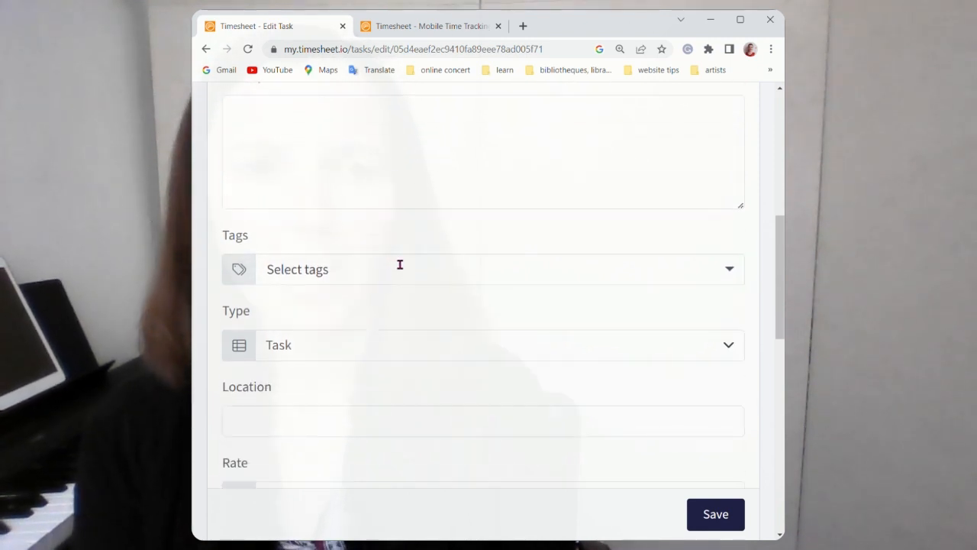
{"action": "scroll", "scroll_direction": "down", "scroll_amount": 3}
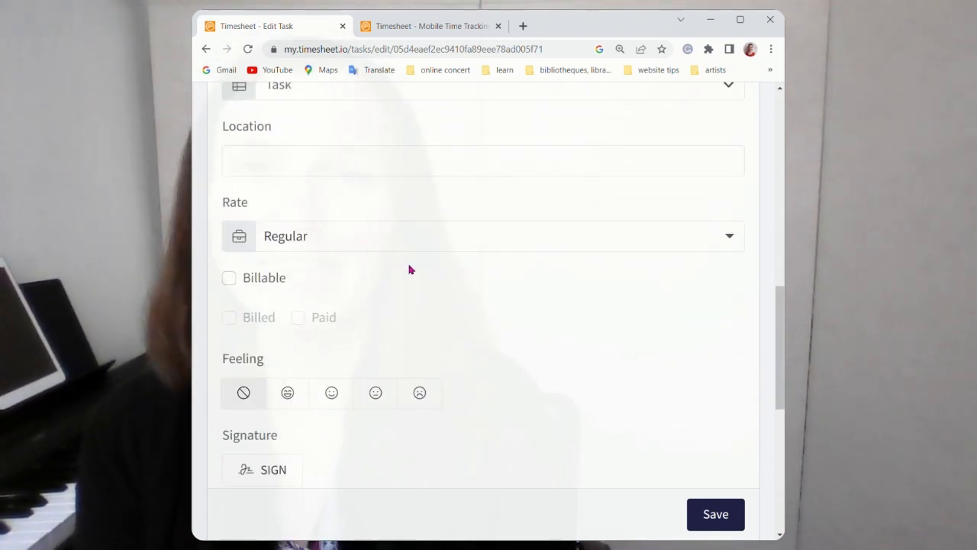
{"action": "scroll", "scroll_direction": "down", "scroll_amount": 3}
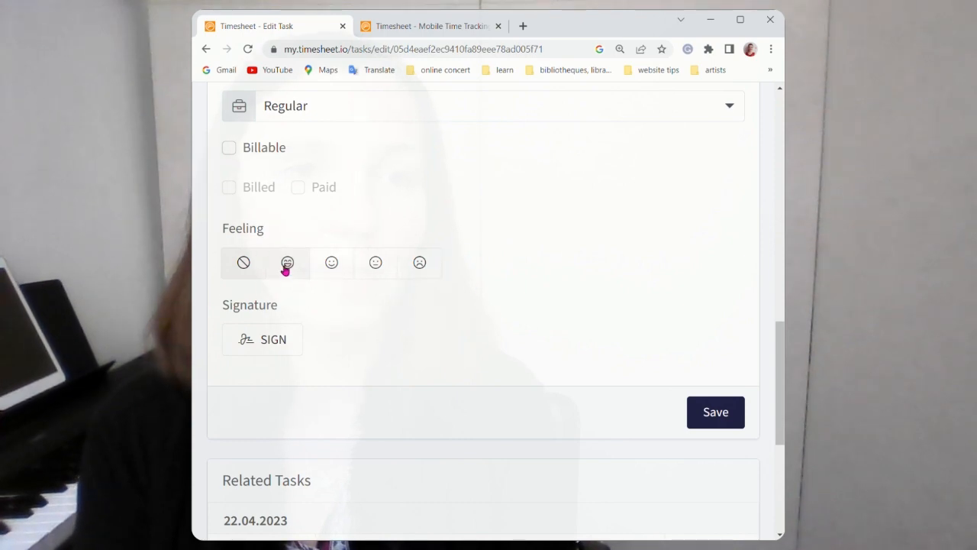
{"action": "left_click", "coordinate": [287, 261]}
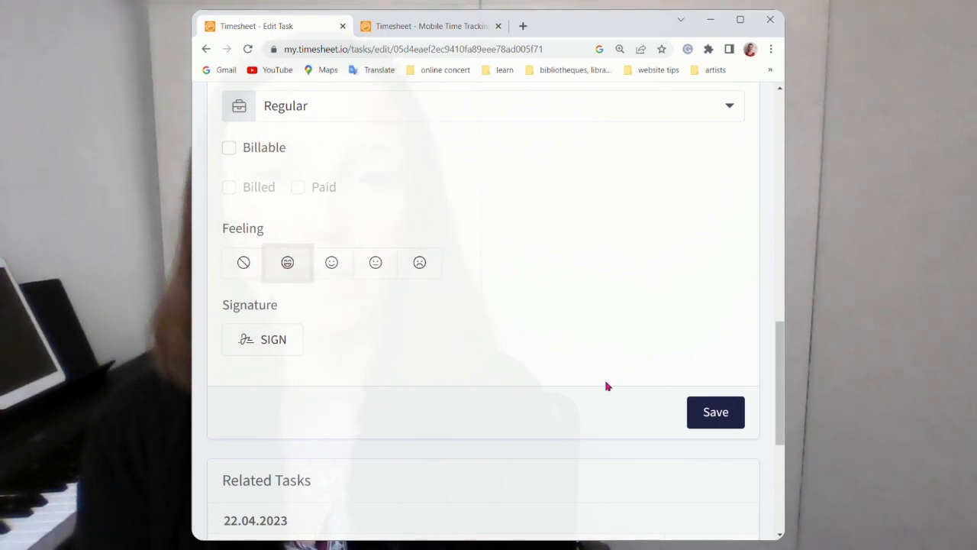
{"action": "left_click", "coordinate": [716, 411]}
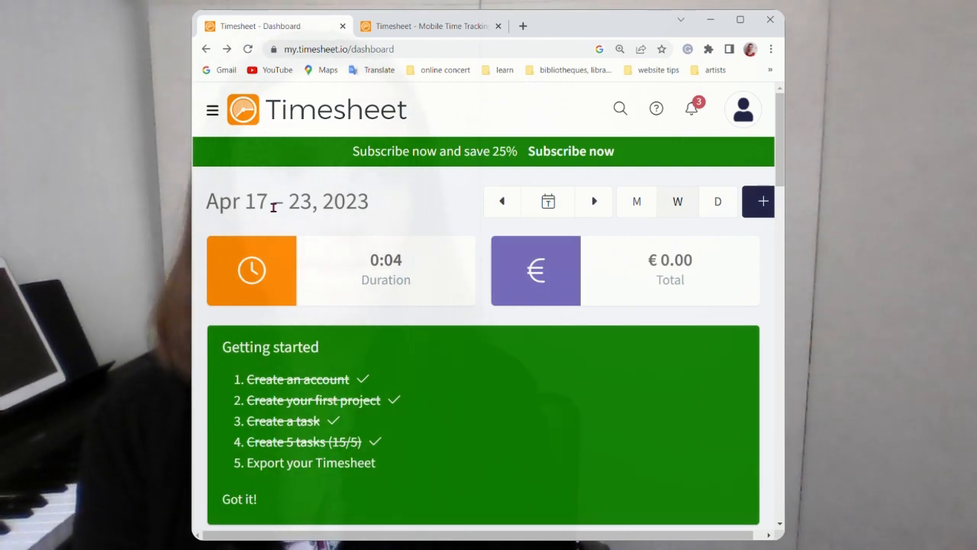
- Go to the Projects page from the navigation menu and scroll its table
{"action": "left_click", "coordinate": [212, 109]}
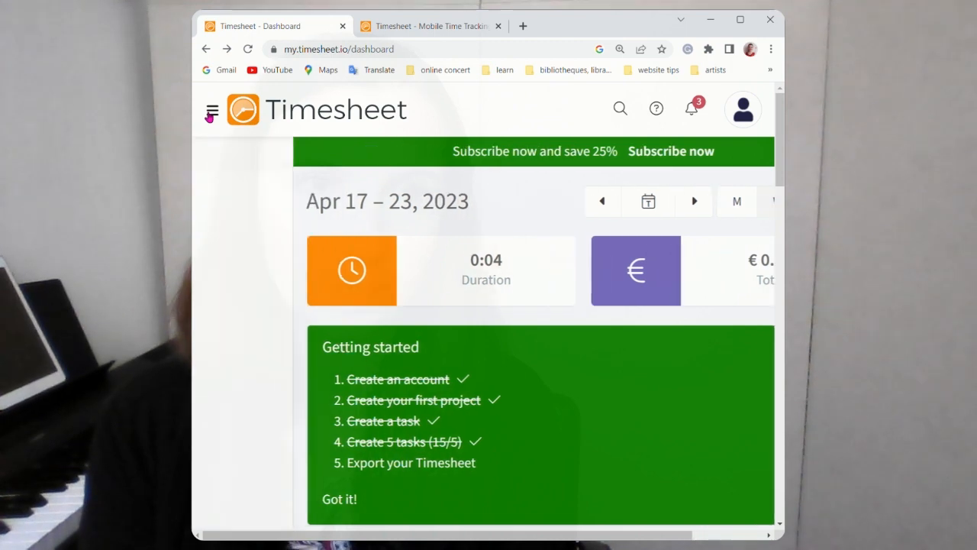
{"action": "left_click", "coordinate": [212, 109]}
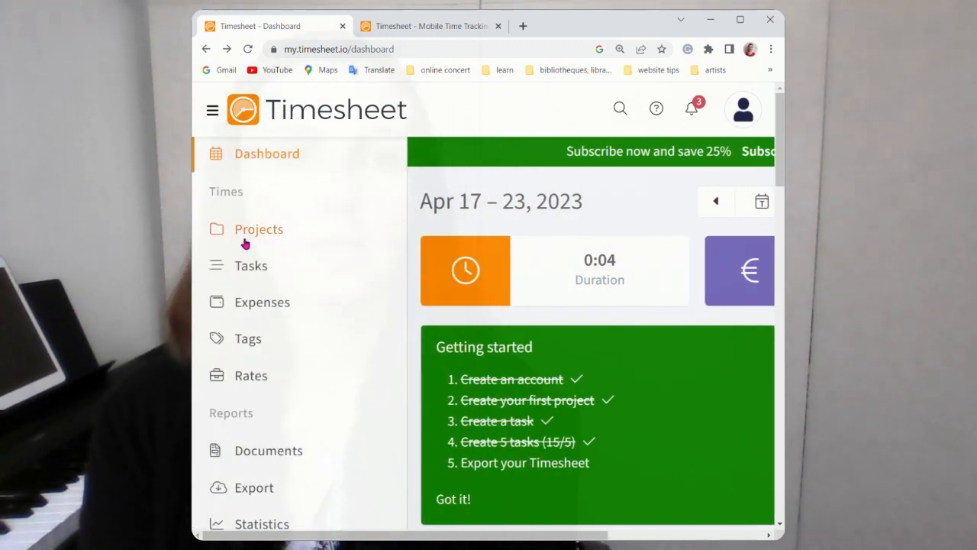
{"action": "left_click", "coordinate": [259, 229]}
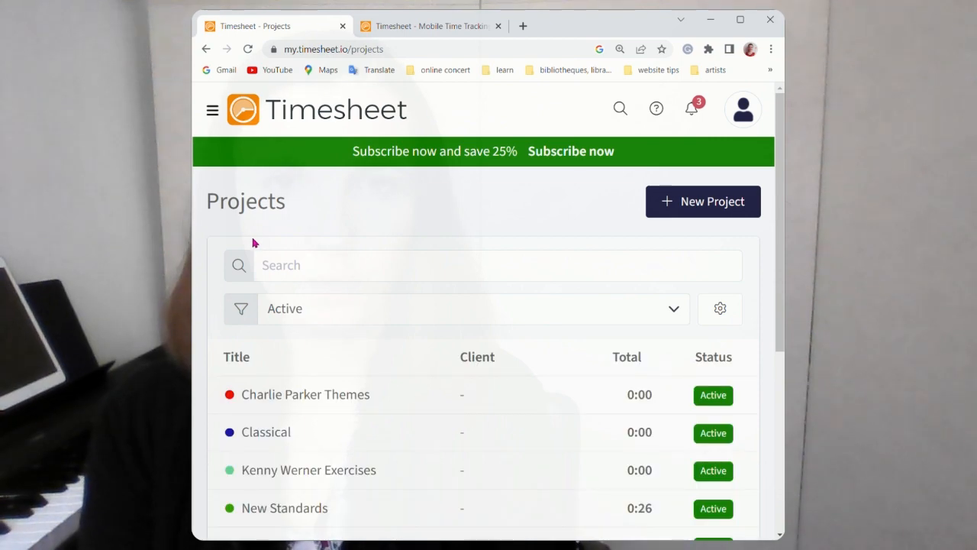
{"action": "scroll", "scroll_direction": "down", "scroll_amount": 3}
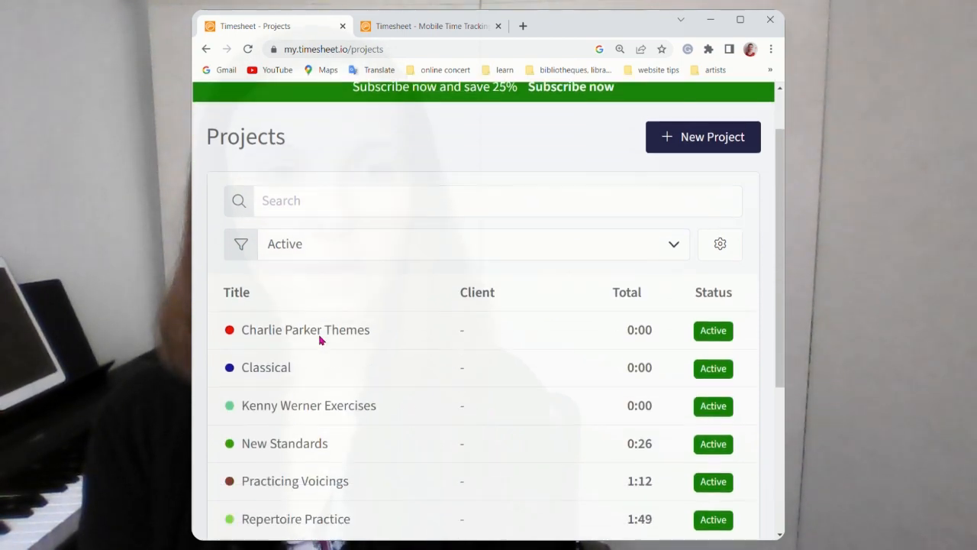
{"action": "scroll", "scroll_direction": "down", "scroll_amount": 3}
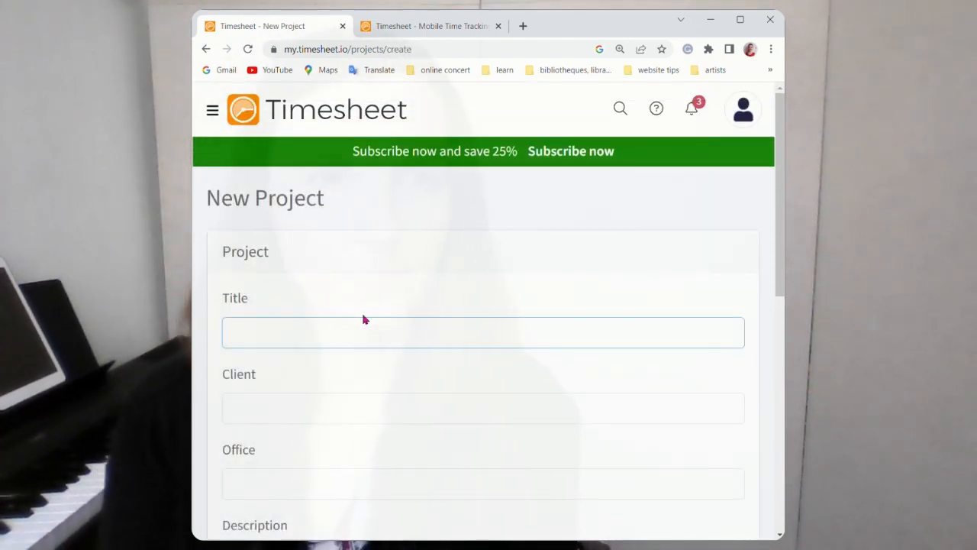
{"action": "mouse_move", "coordinate": [439, 319]}
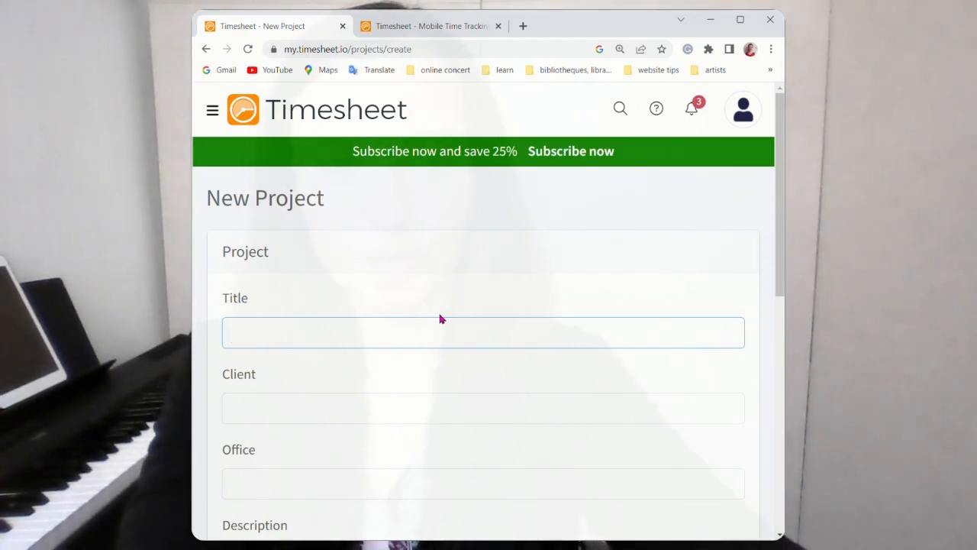
- Title the new project 'Exhibition Program'
{"action": "type", "text": "Exhibition P"}
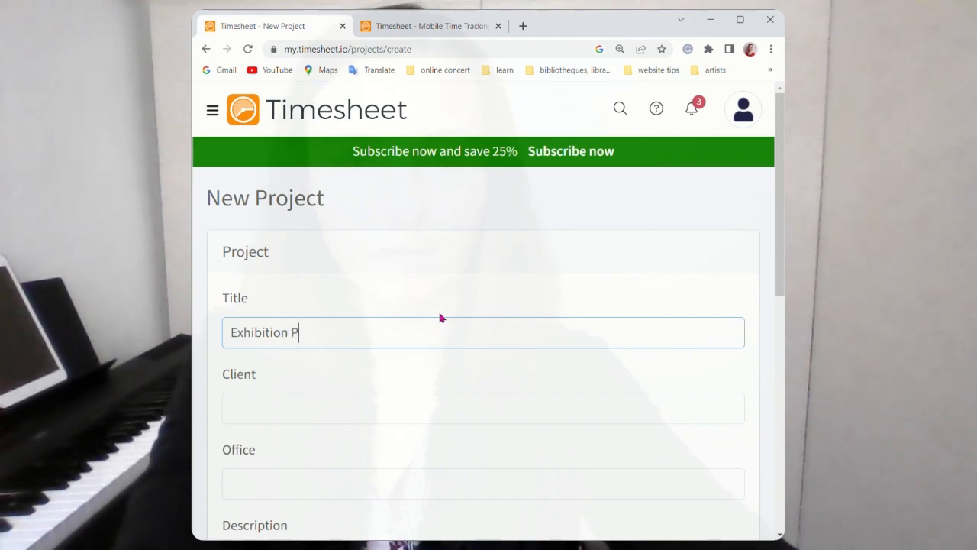
{"action": "type", "text": "rogram"}
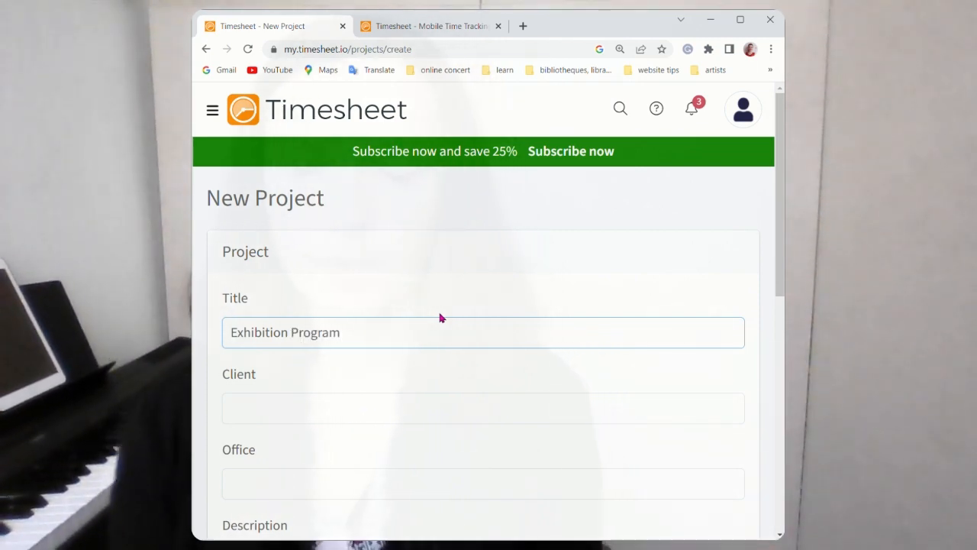
{"action": "scroll", "scroll_direction": "down", "scroll_amount": 3}
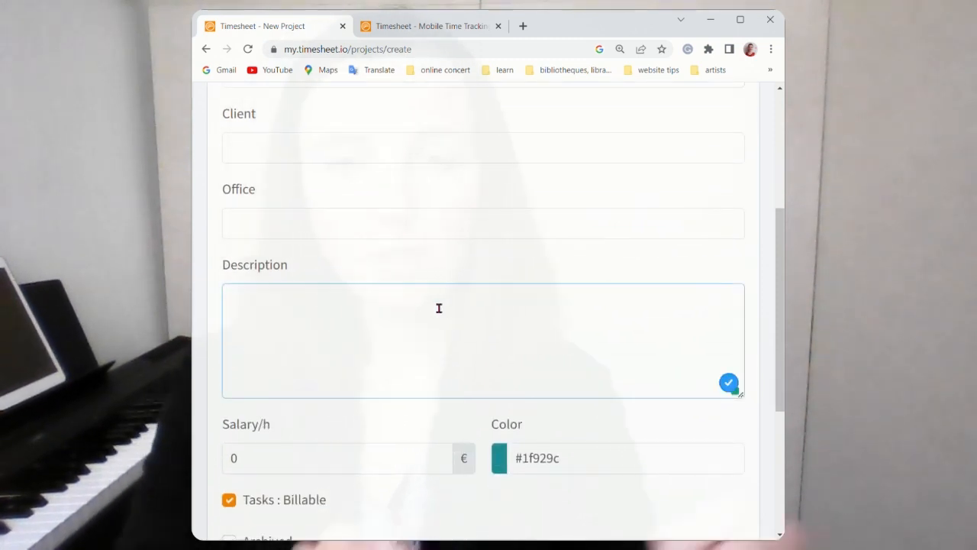
- Enter the description 'Find pieces for Noele's paintings'
{"action": "type", "text": "Find p"}
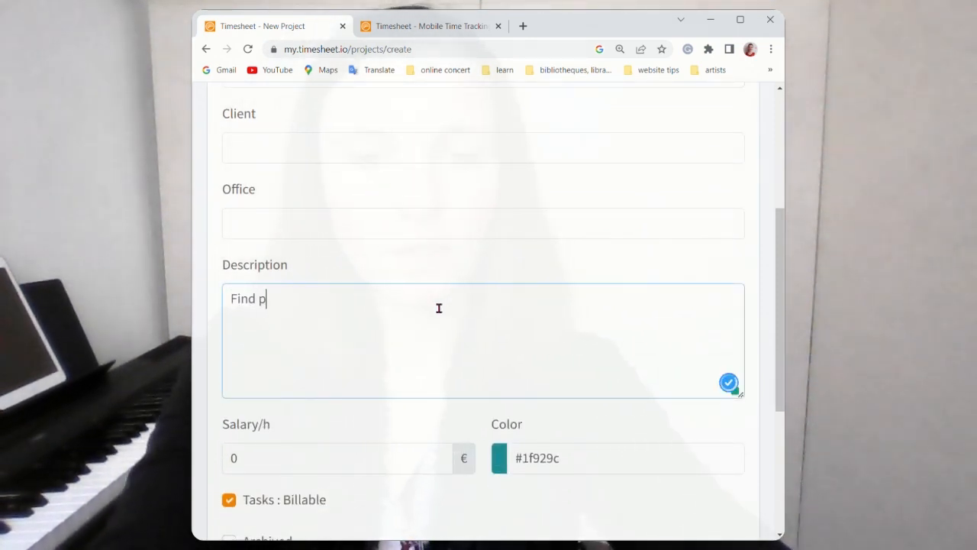
{"action": "type", "text": "ieces for"}
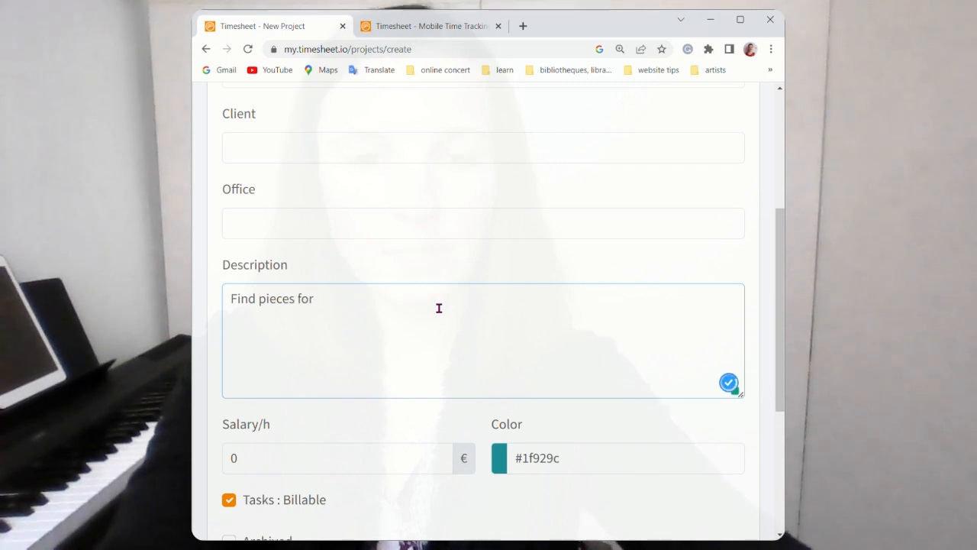
{"action": "type", "text": "Noele's"}
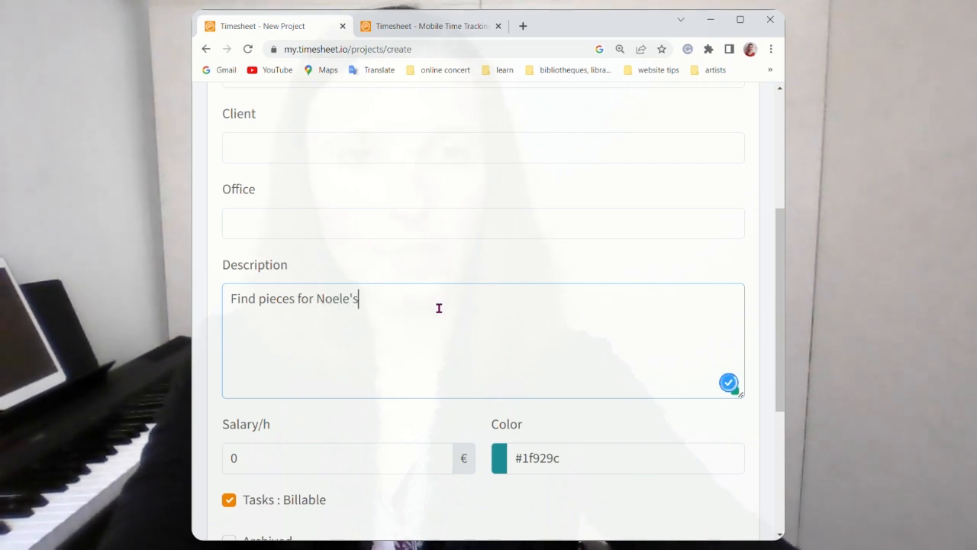
{"action": "type", "text": "paintings"}
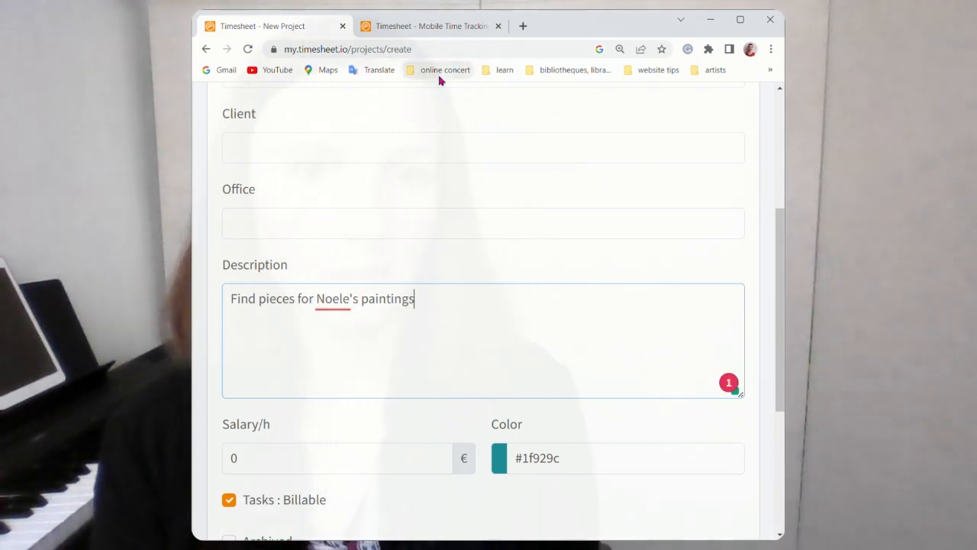
{"action": "scroll", "scroll_direction": "down", "scroll_amount": 3}
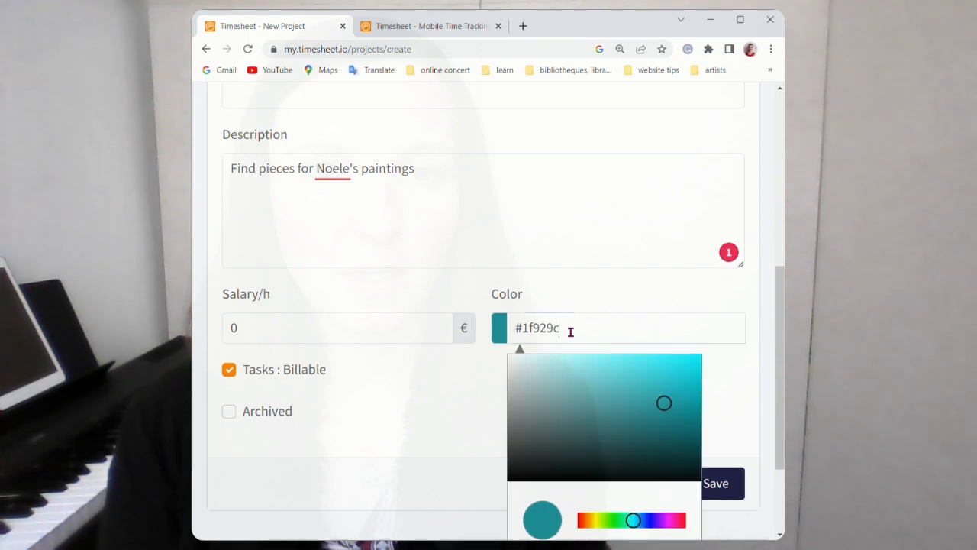
- Set the project colour to light blue (#16d7e8) and save Exhibition Program
{"action": "scroll", "scroll_direction": "down", "scroll_amount": 3}
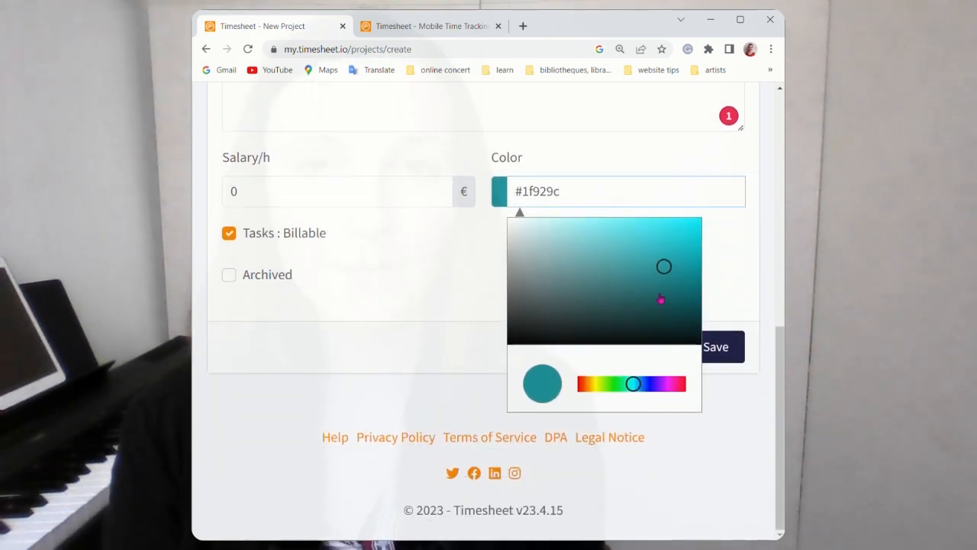
{"action": "left_click", "coordinate": [685, 231]}
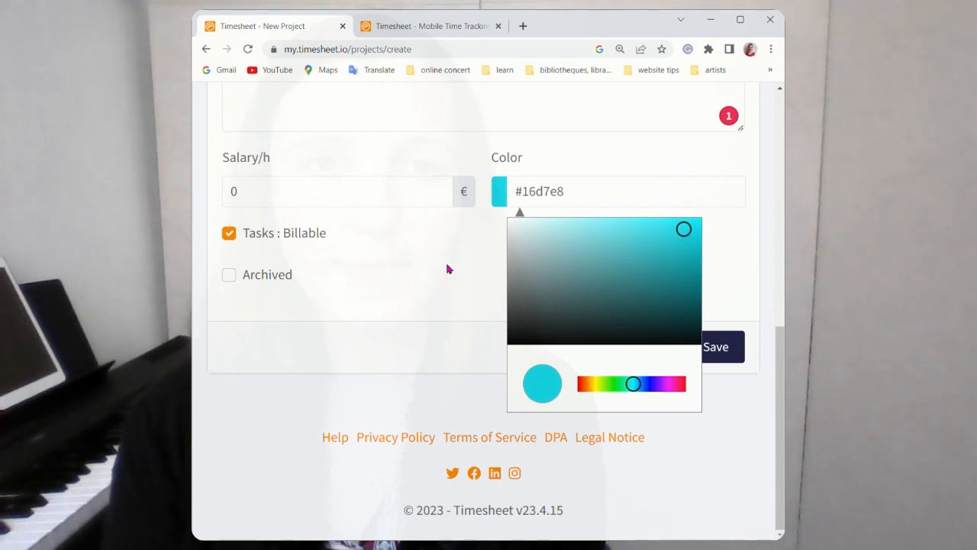
{"action": "left_click", "coordinate": [716, 346]}
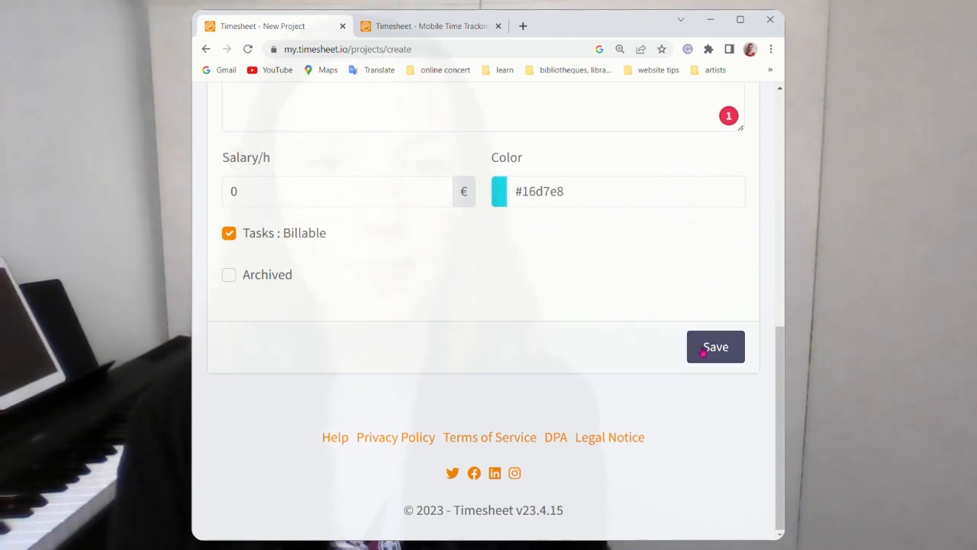
{"action": "left_click", "coordinate": [229, 232]}
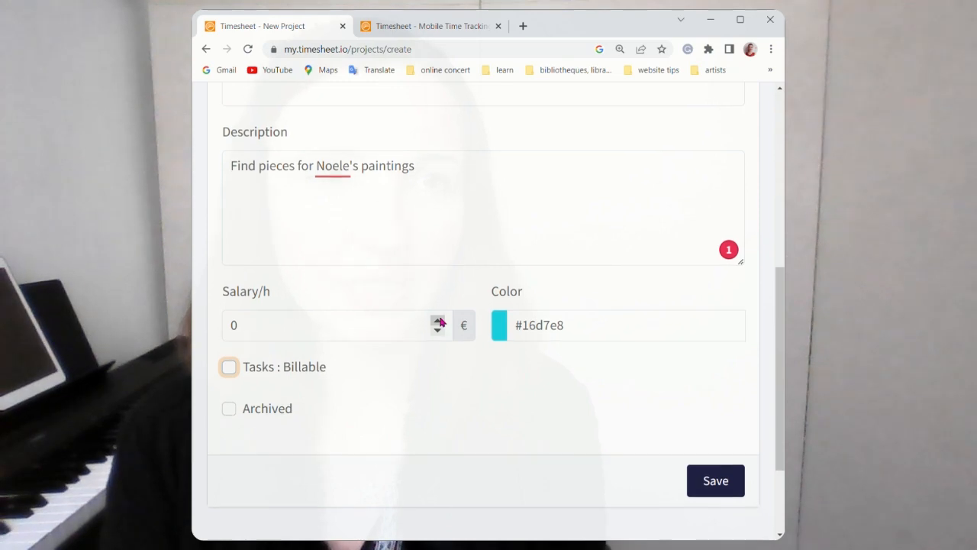
{"action": "scroll", "scroll_direction": "down", "scroll_amount": 3}
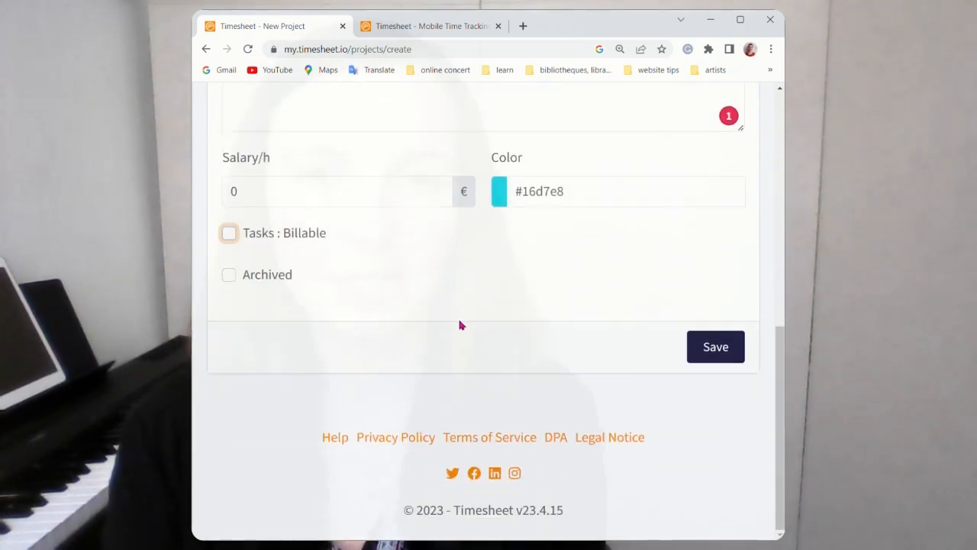
{"action": "scroll", "scroll_direction": "down", "scroll_amount": 3}
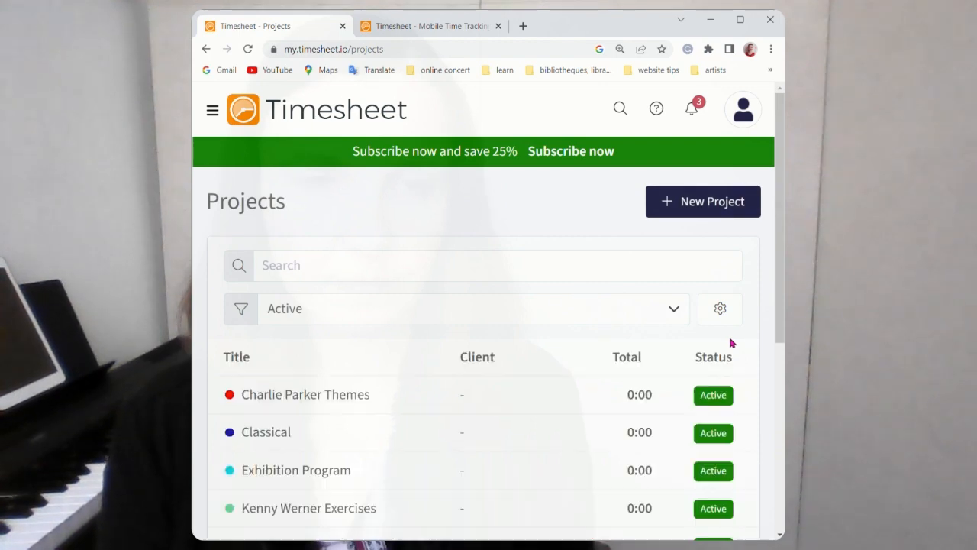
- Scroll the projects list and open the sidebar navigation menu
{"action": "scroll", "scroll_direction": "down", "scroll_amount": 3}
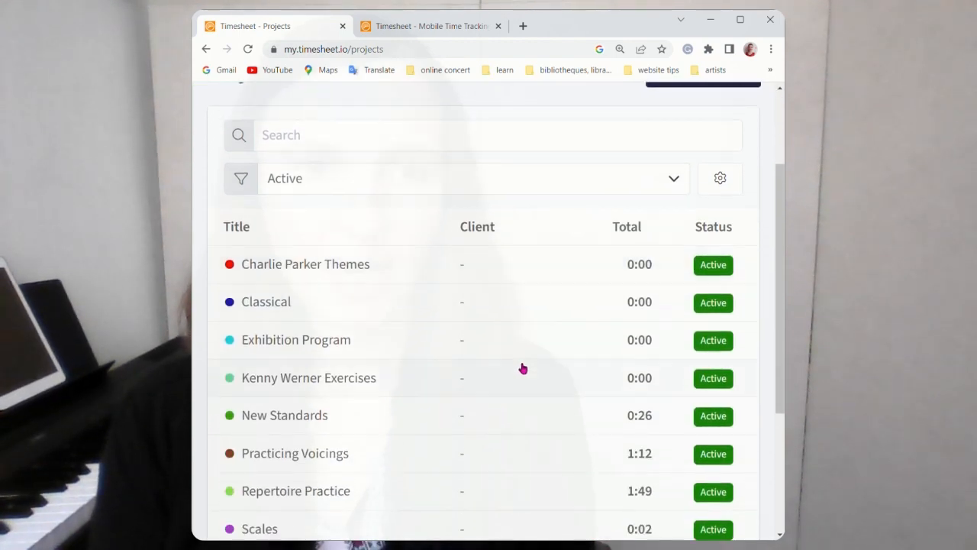
{"action": "scroll", "scroll_direction": "down", "scroll_amount": 3}
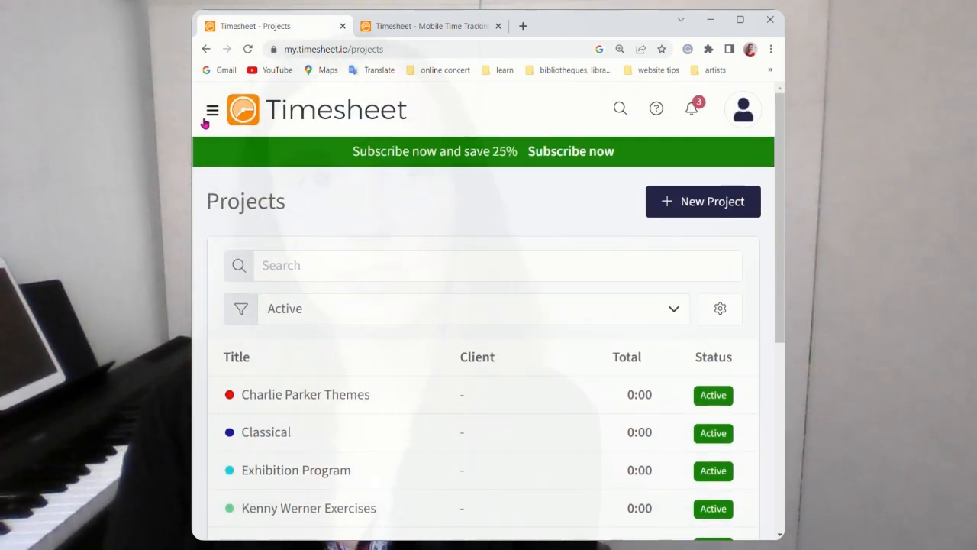
{"action": "left_click", "coordinate": [212, 109]}
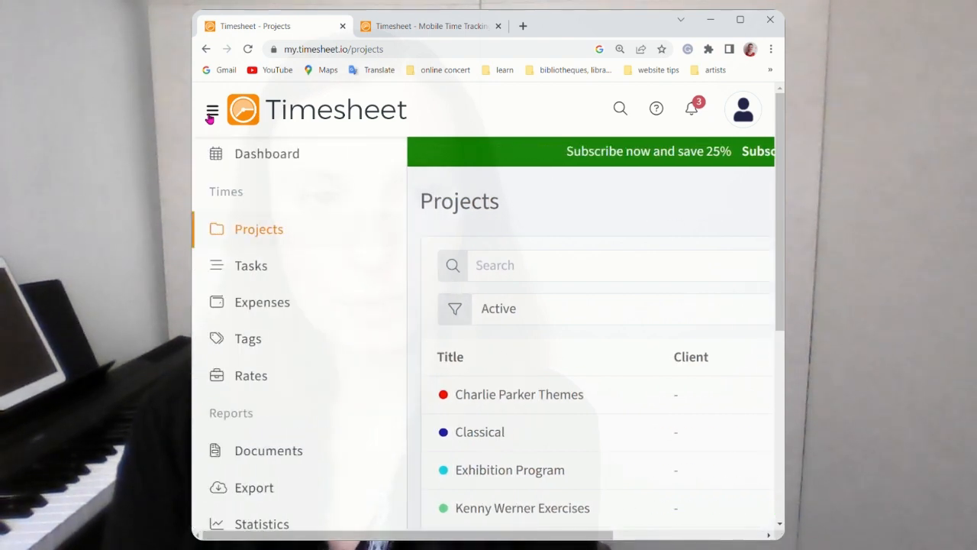
{"action": "mouse_move", "coordinate": [222, 302]}
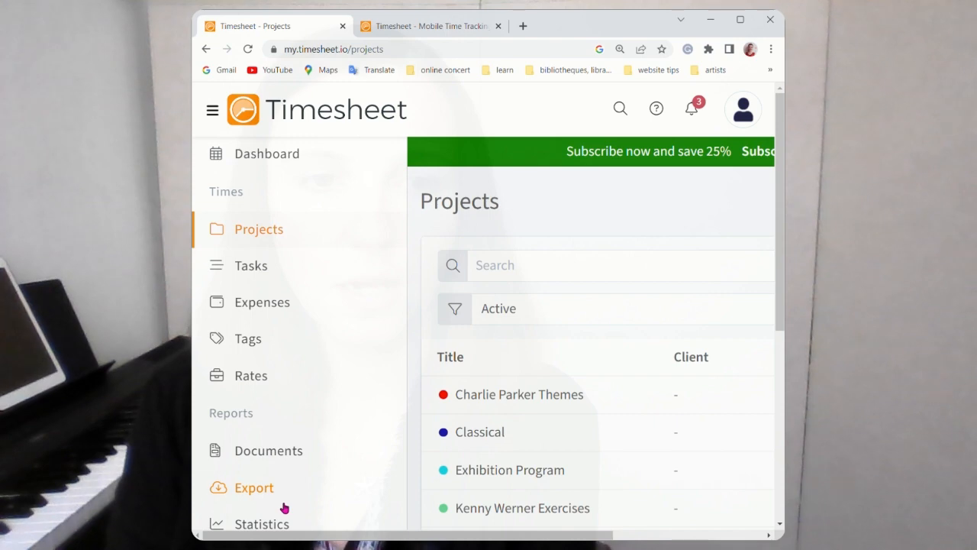
- Open Statistics and scroll to the Duration by Project donut chart
{"action": "left_click", "coordinate": [261, 524]}
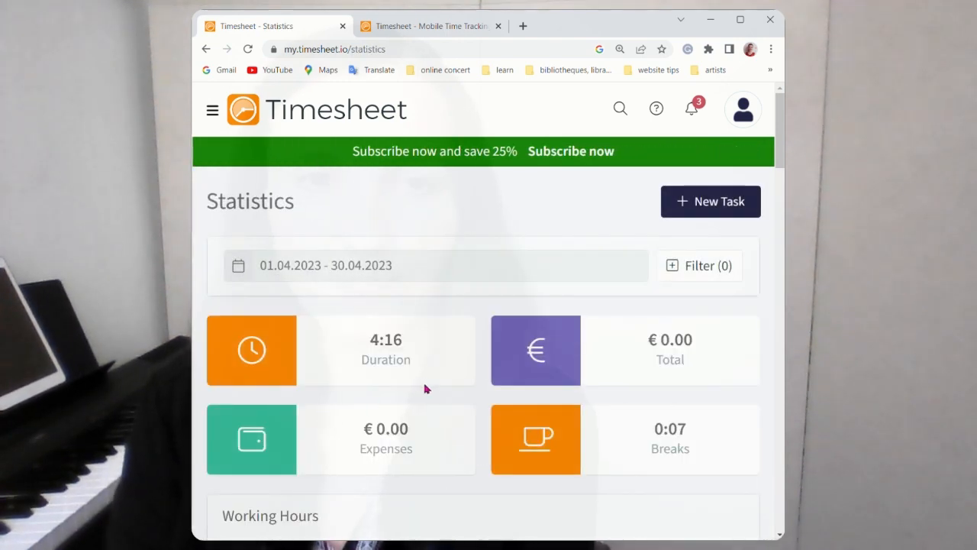
{"action": "scroll", "scroll_direction": "down", "scroll_amount": 3}
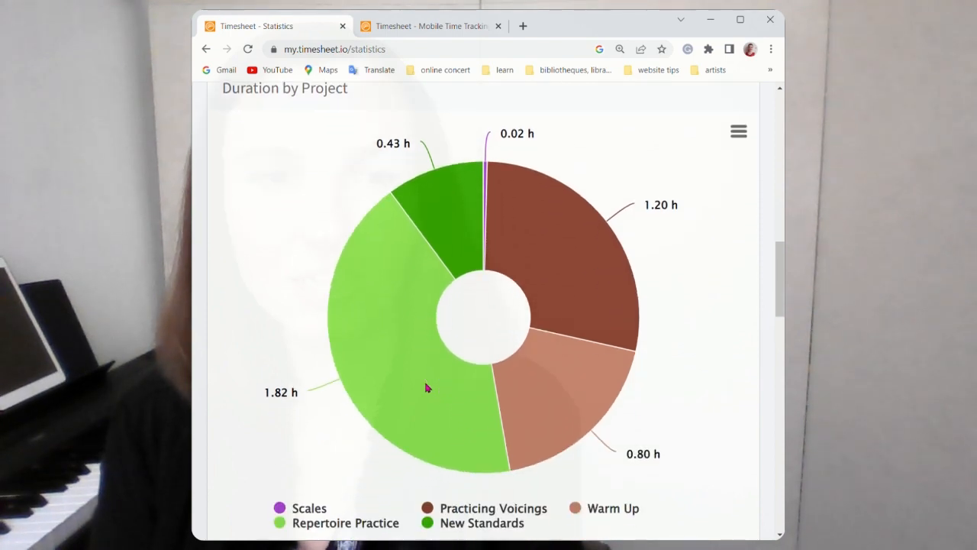
{"action": "mouse_move", "coordinate": [443, 214]}
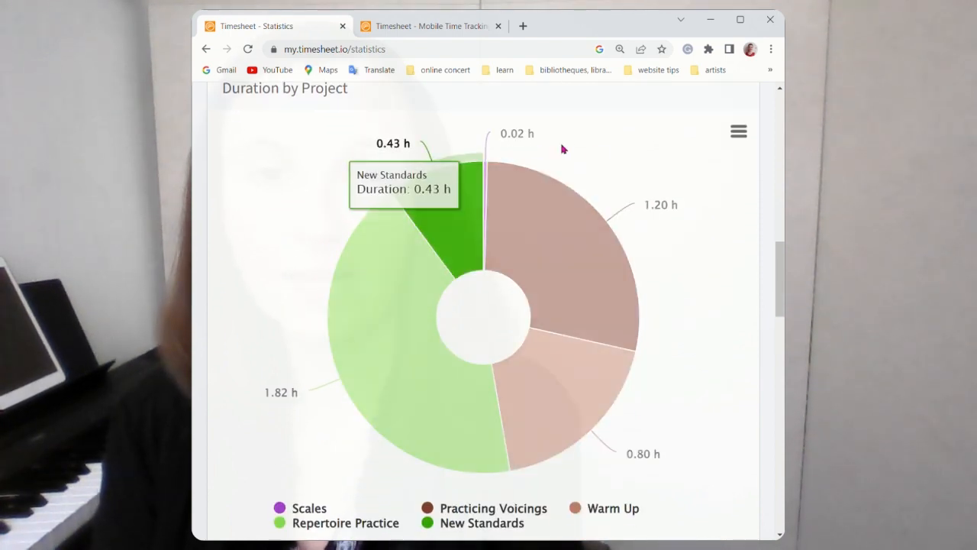
{"action": "mouse_move", "coordinate": [625, 276]}
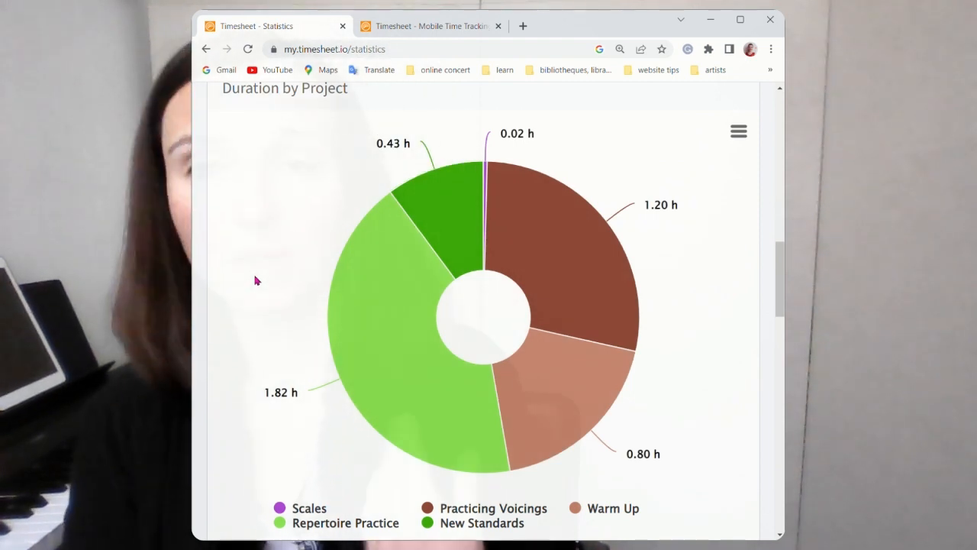
{"action": "mouse_move", "coordinate": [262, 281]}
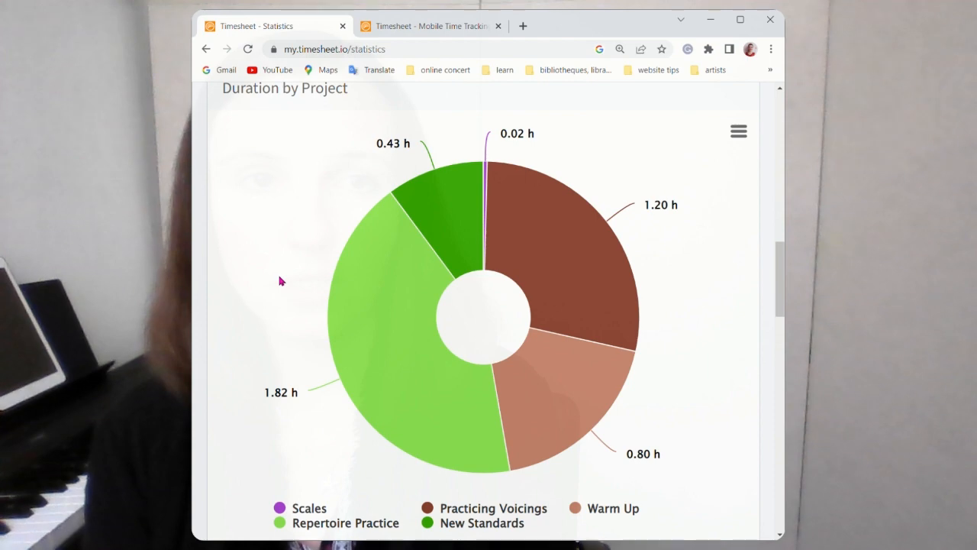
{"action": "scroll", "scroll_direction": "down", "scroll_amount": 3}
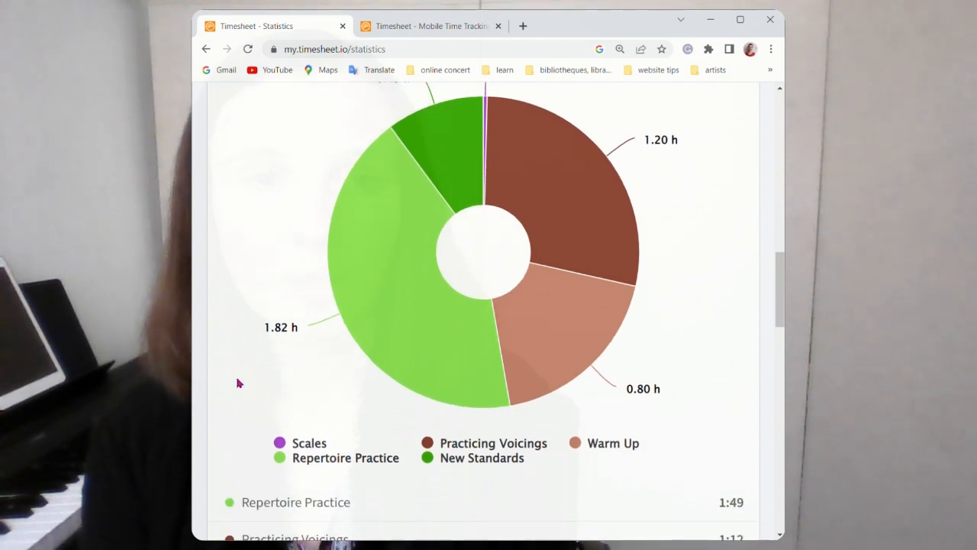
{"action": "mouse_move", "coordinate": [417, 305]}
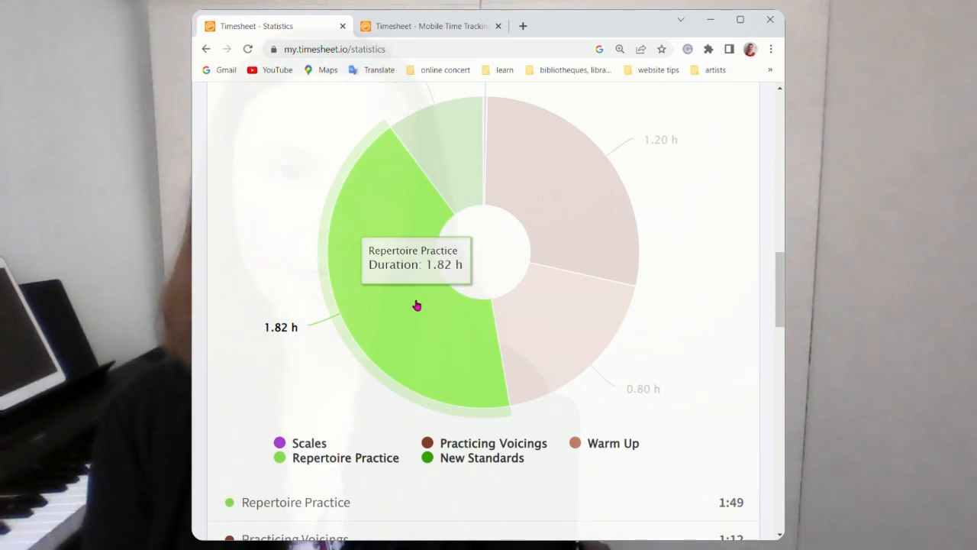
{"action": "mouse_move", "coordinate": [555, 300]}
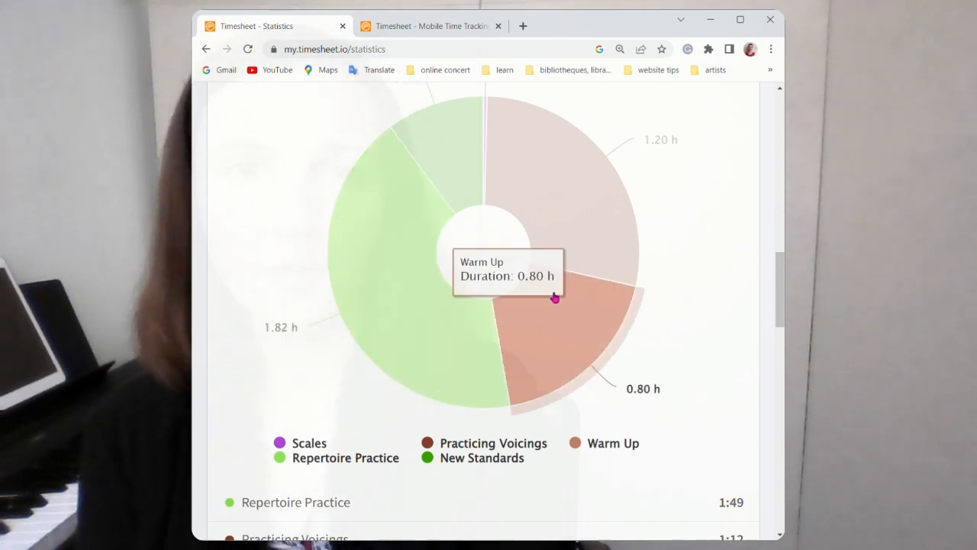
{"action": "mouse_move", "coordinate": [606, 226]}
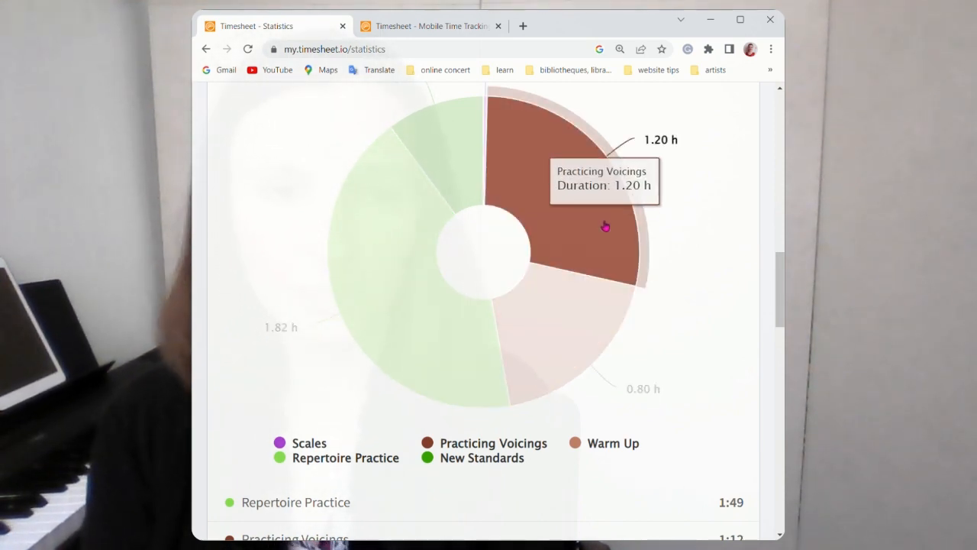
{"action": "mouse_move", "coordinate": [464, 167]}
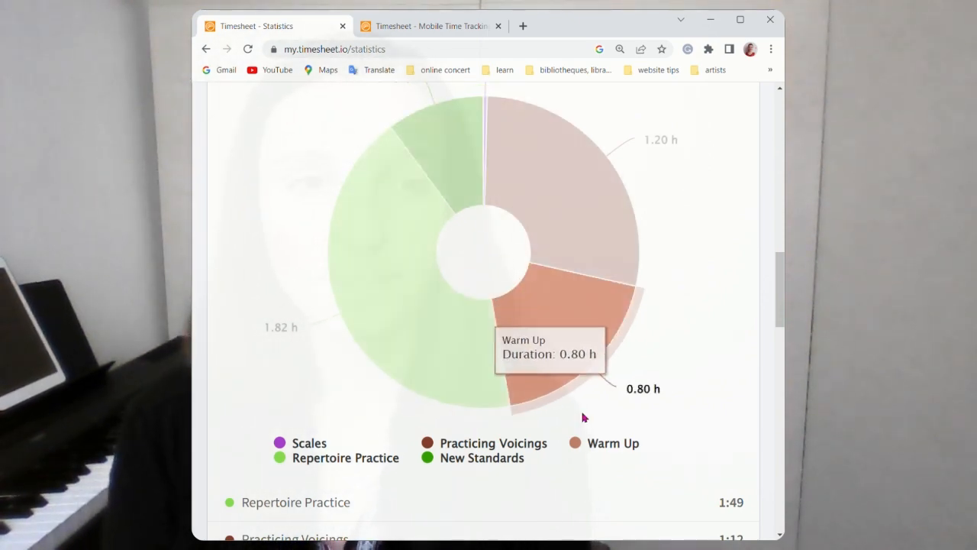
- Scroll through the Statistics page, then switch to the Timesheet homepage browser tab
{"action": "scroll", "scroll_direction": "down", "scroll_amount": 3}
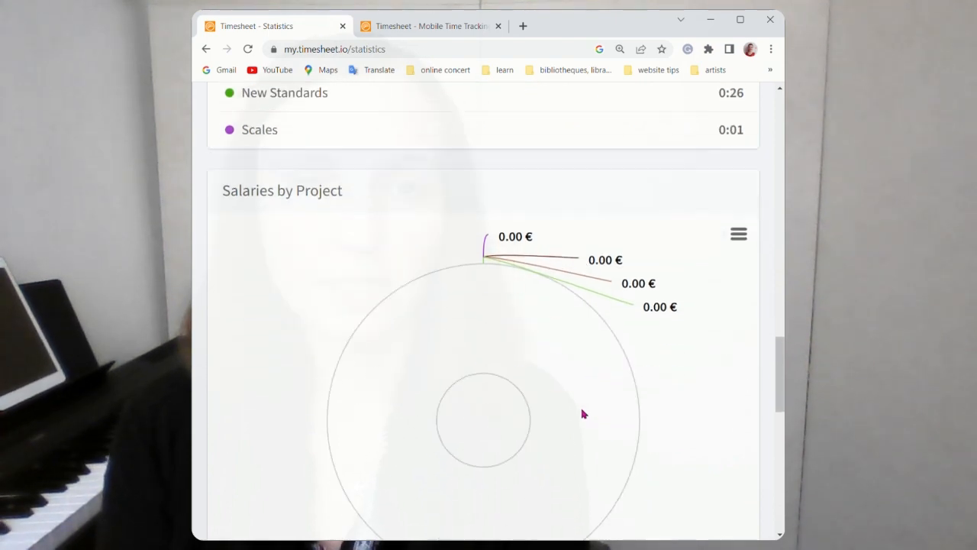
{"action": "scroll", "scroll_direction": "down", "scroll_amount": 3}
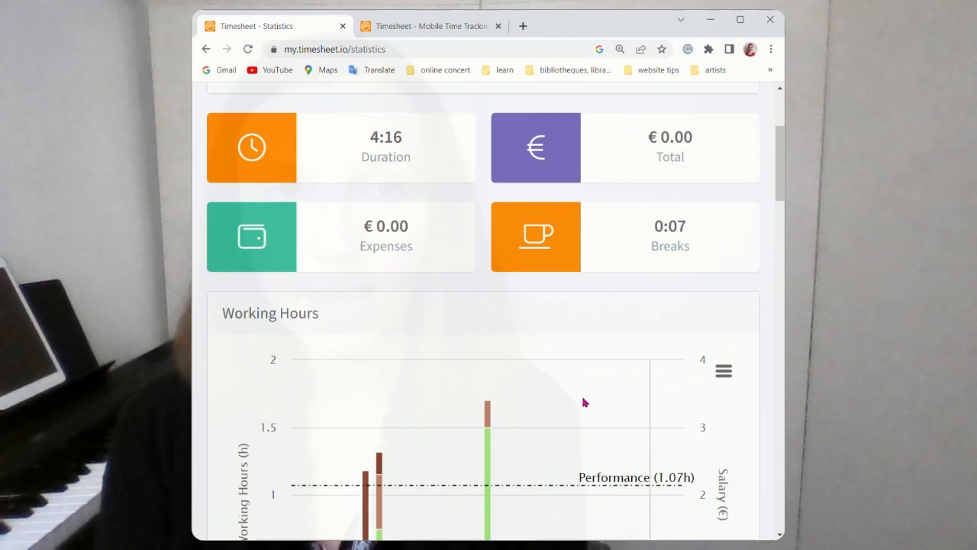
{"action": "scroll", "scroll_direction": "up", "scroll_amount": 3}
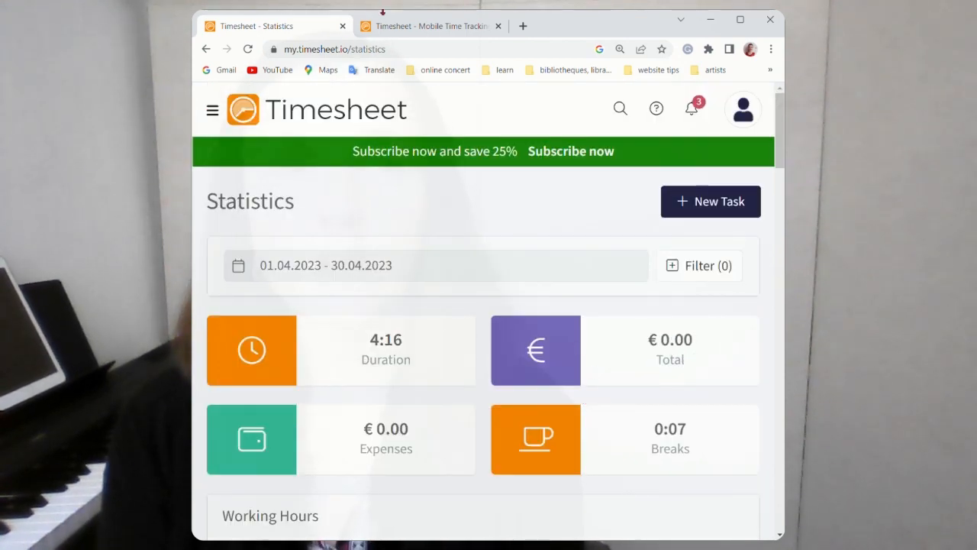
{"action": "left_click", "coordinate": [431, 26]}
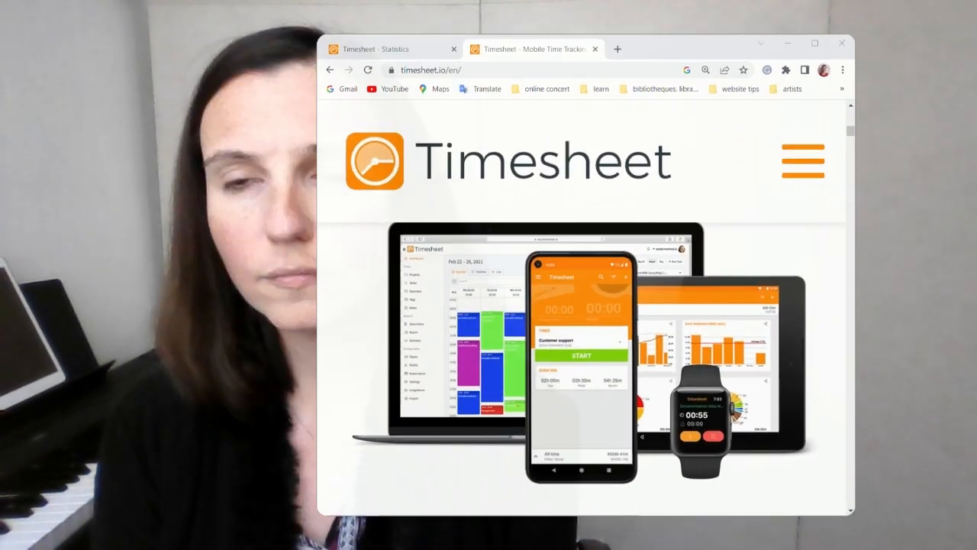